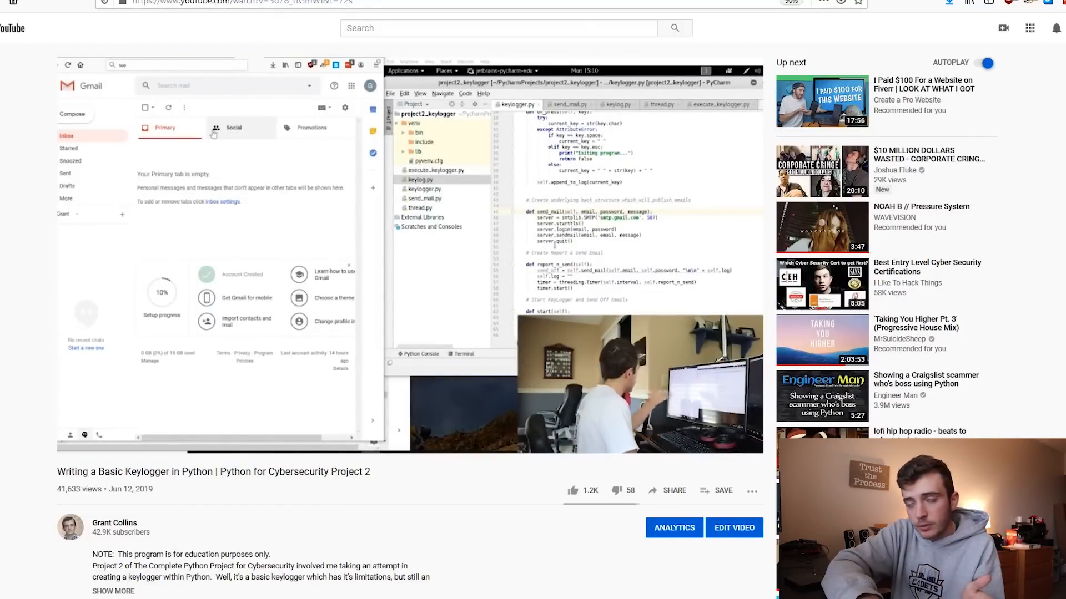
Switch to the 'Python Ethical Hacking | Build a Keylogger in Python 3' Udemy tab.
click(435, 10)
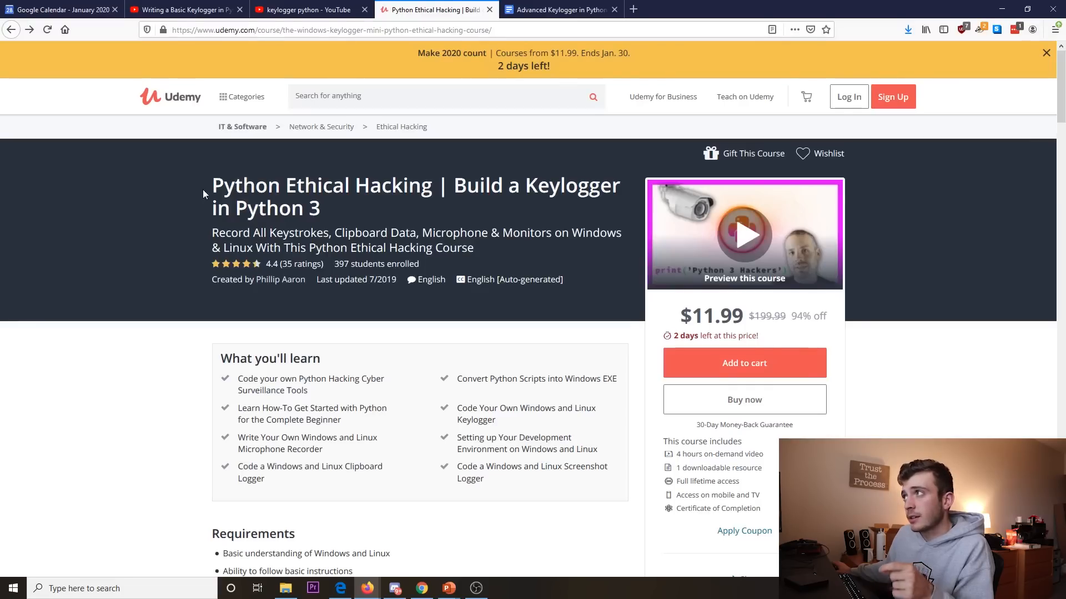